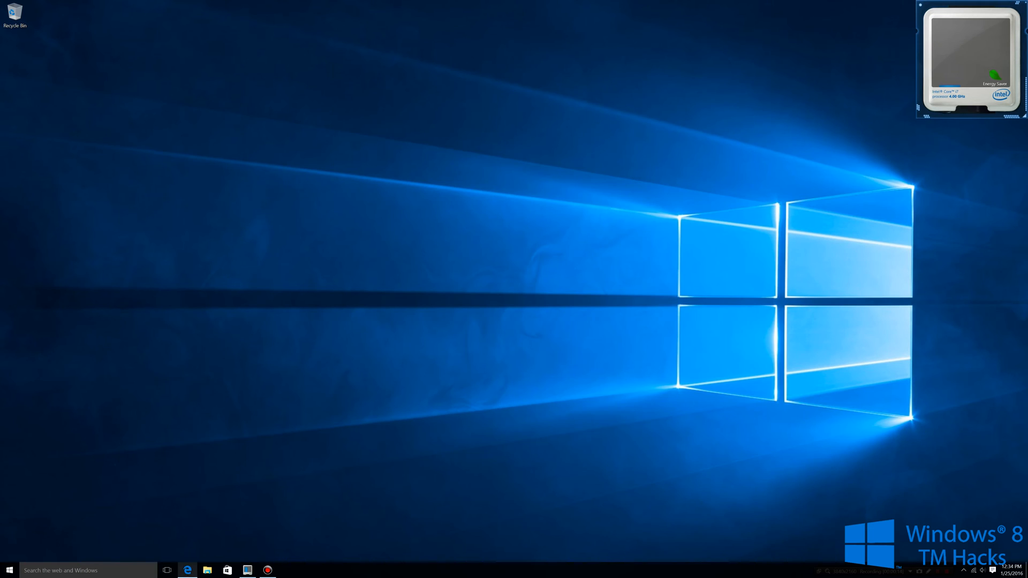
- Open the Microsoft Surface Answer Desk contact page in the browser
click(187, 570)
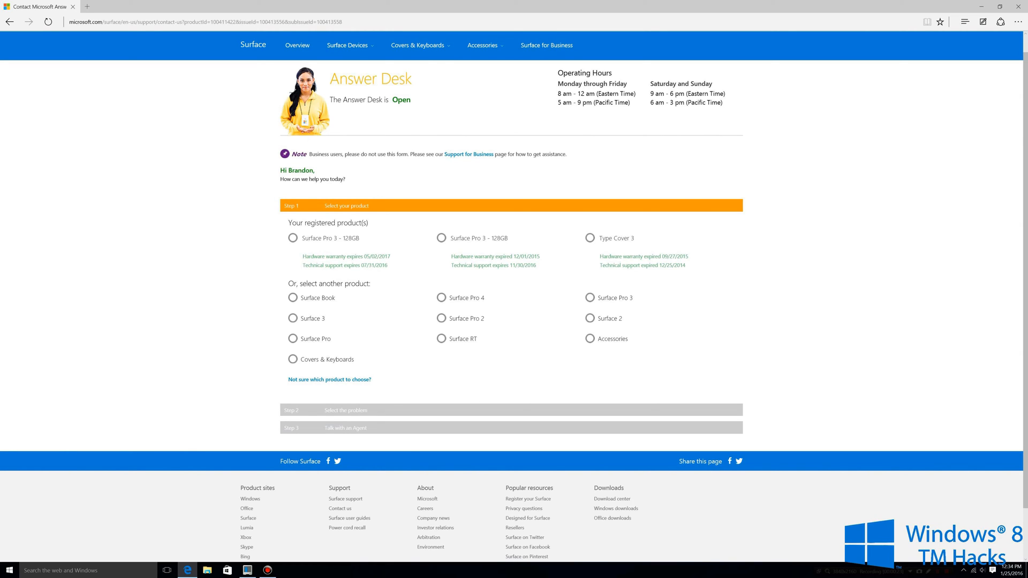
- Choose Surface Pro 3 – 128GB with issue Warranty, service and recovery > Recovering the system, and continue
click(441, 237)
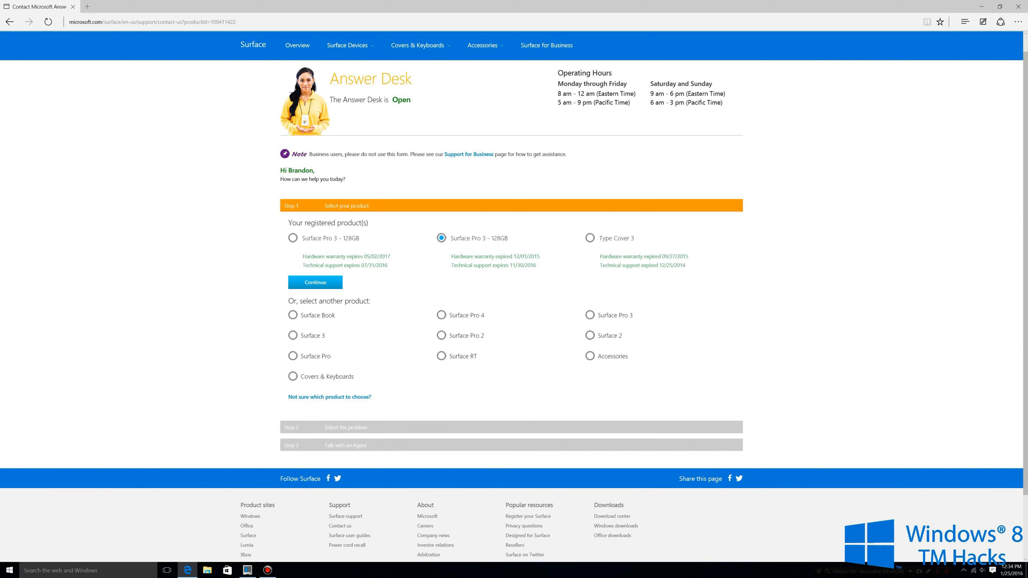
click(315, 282)
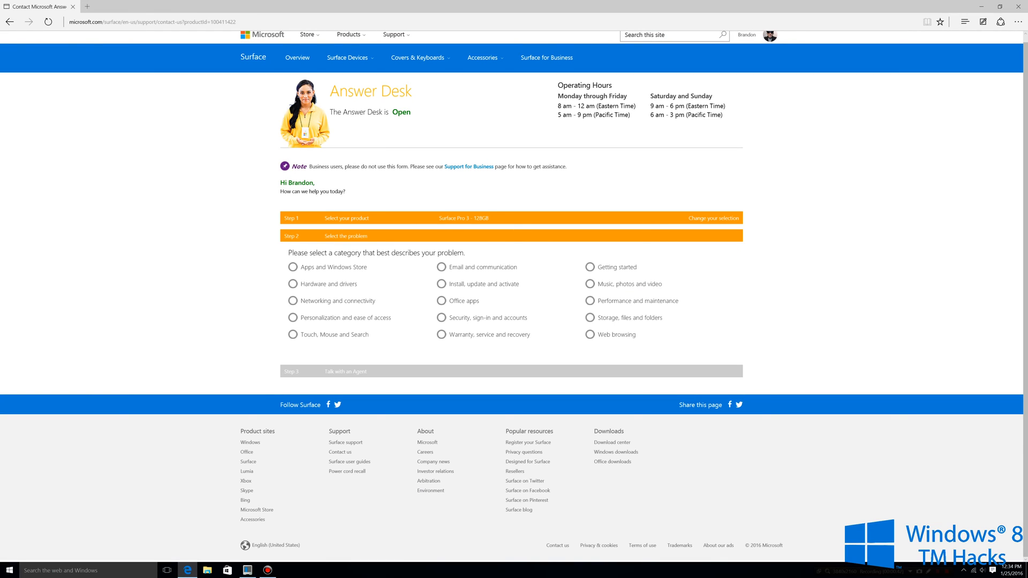
click(440, 334)
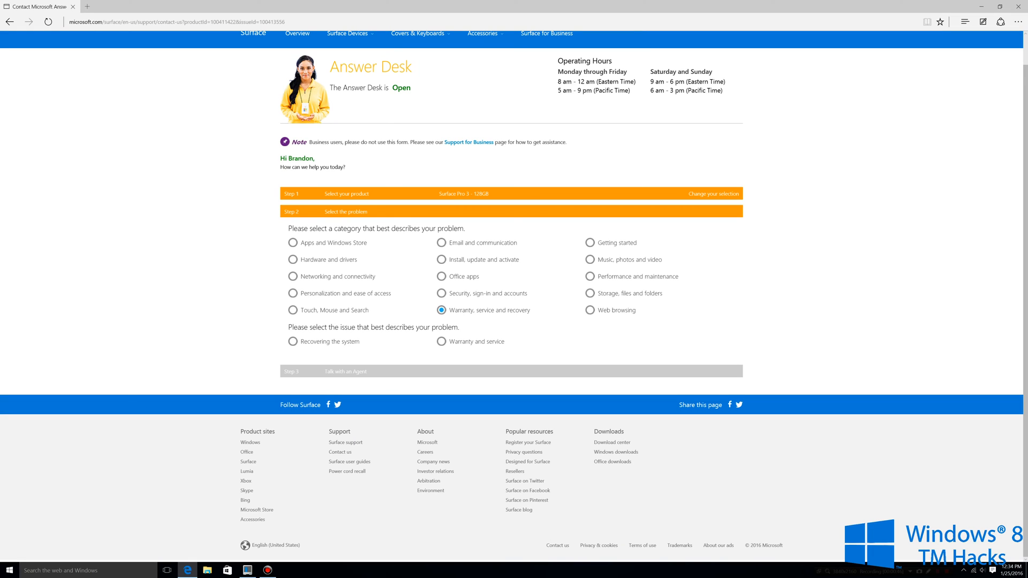
click(292, 340)
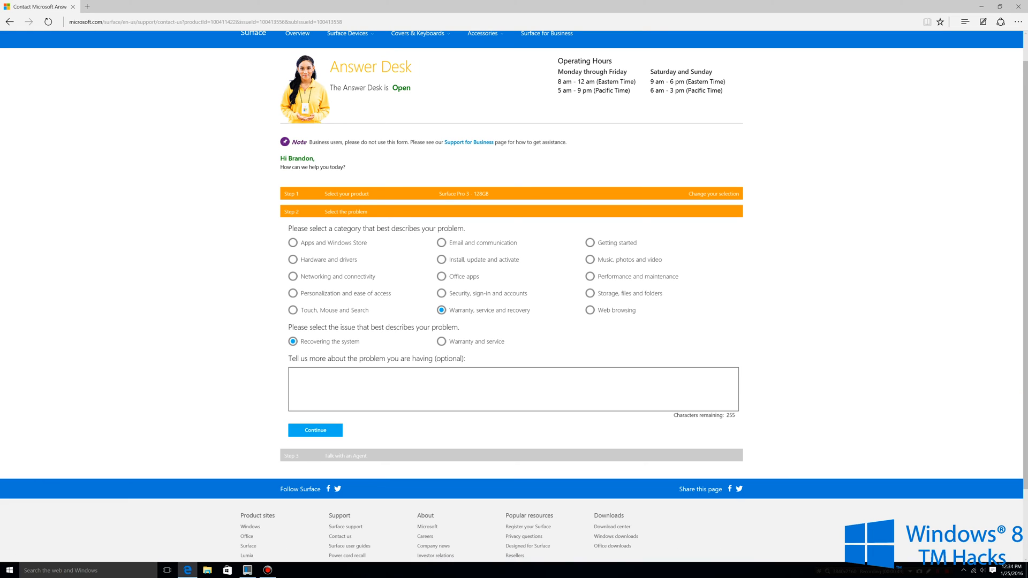
scroll(down, 3)
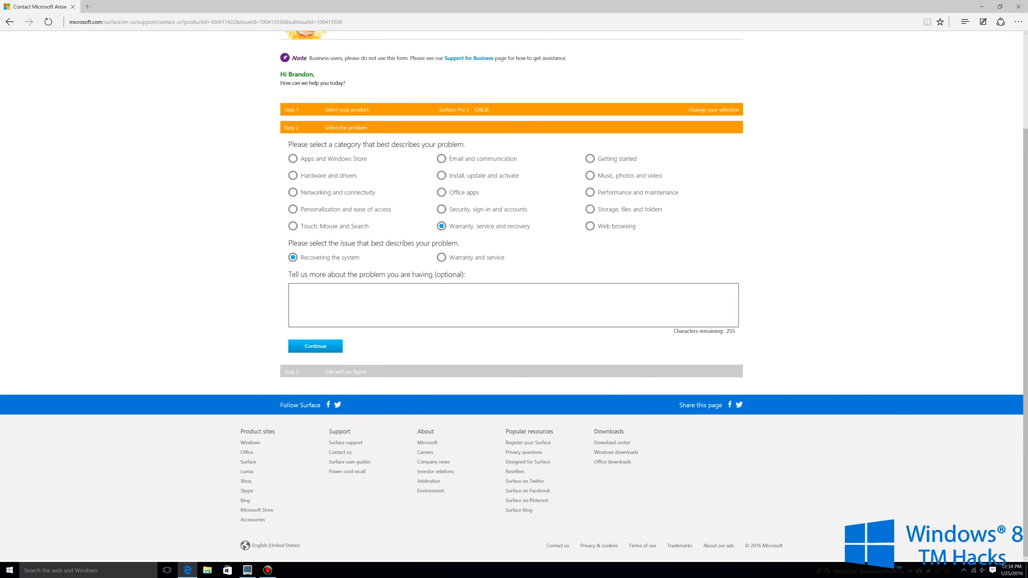
click(314, 346)
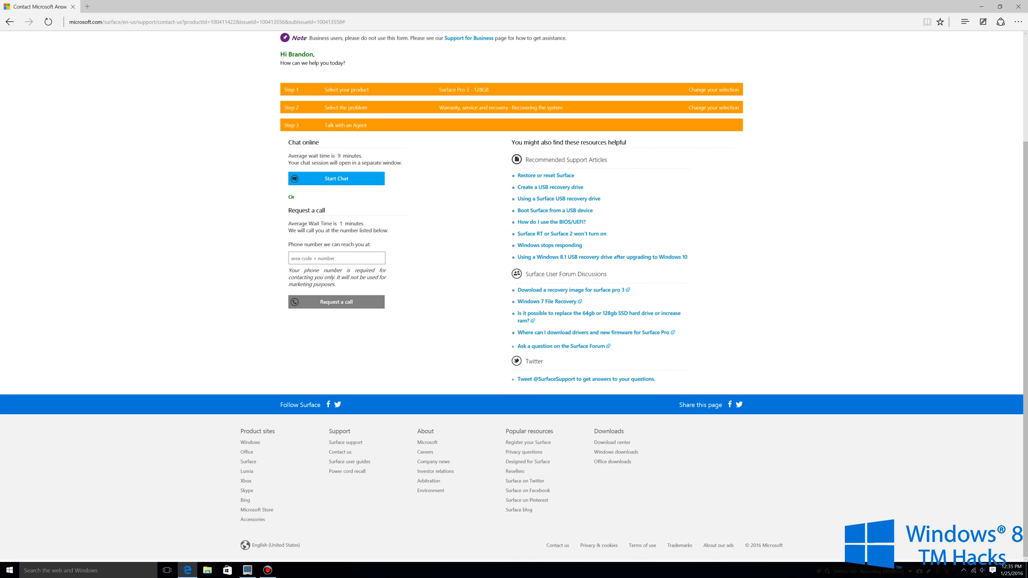
mouse_move(600, 256)
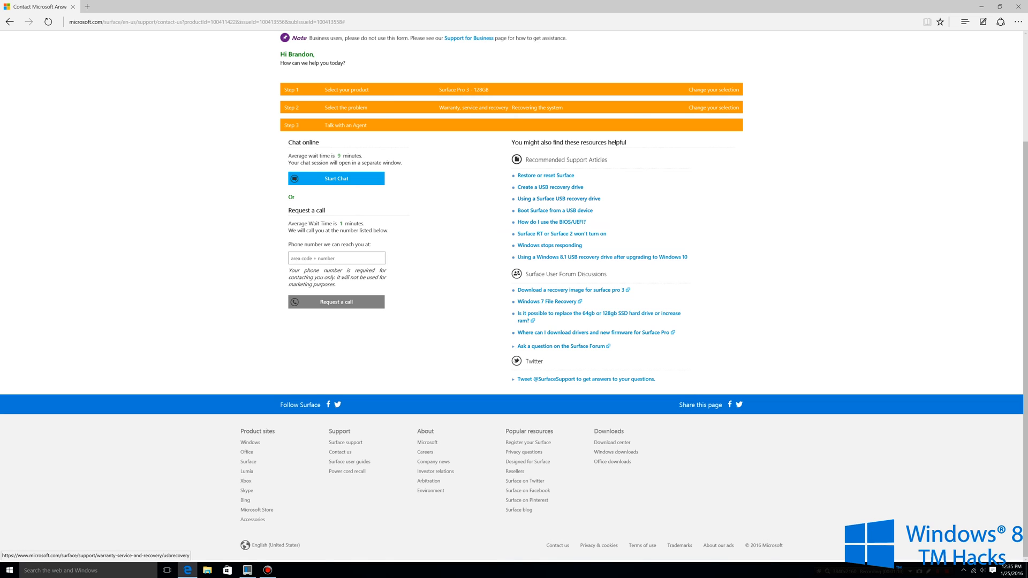
- Open the 'Using a Surface USB recovery drive' article and read through it
click(167, 6)
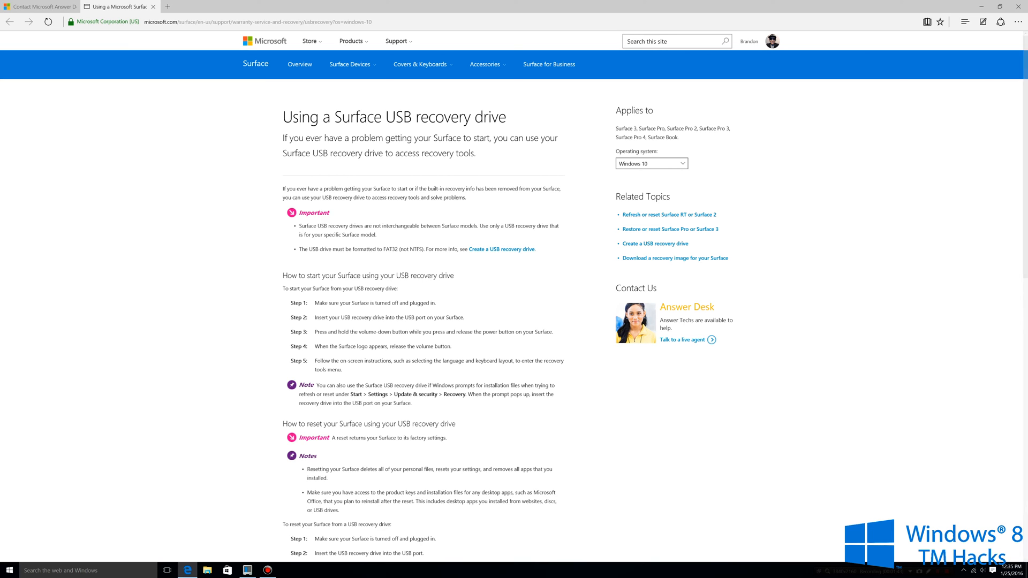
scroll(down, 3)
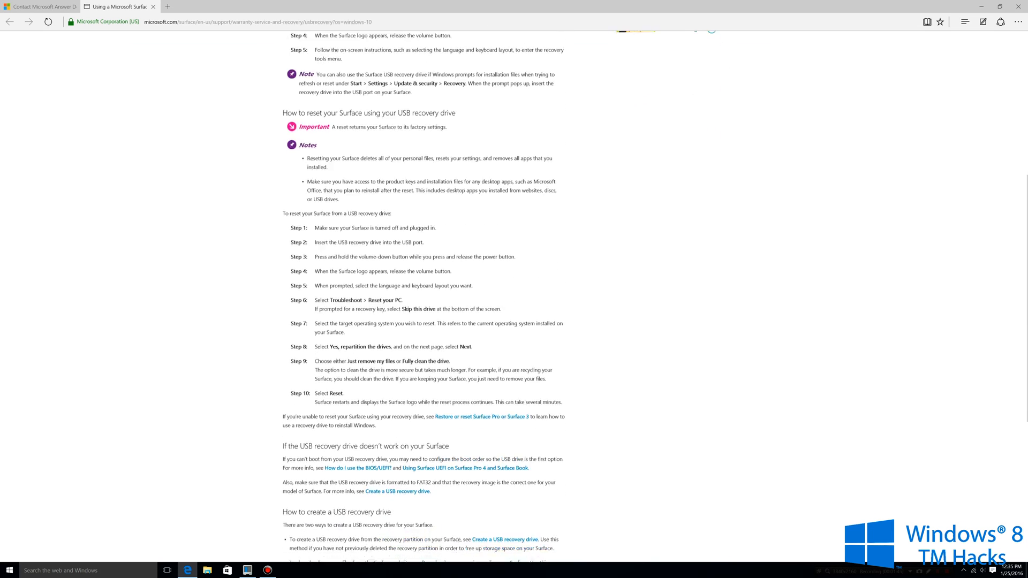
scroll(down, 3)
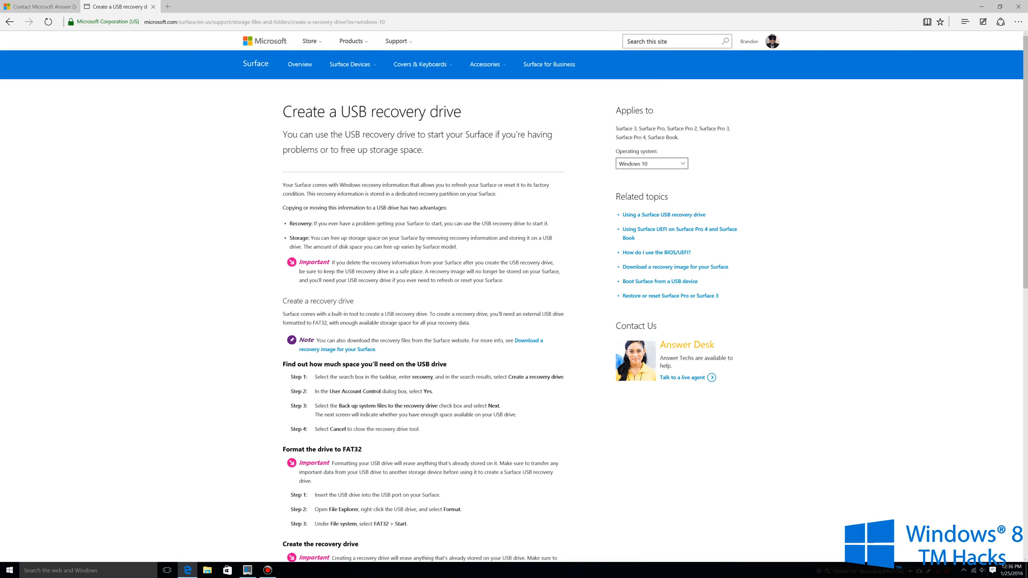
- Read through the 'Create a USB recovery drive' article's steps
scroll(down, 3)
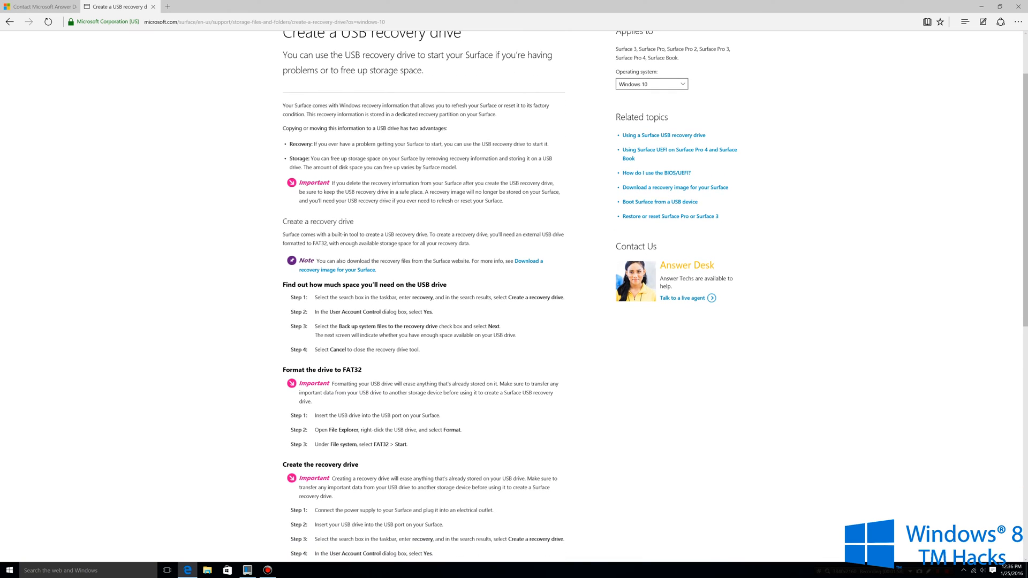
scroll(down, 3)
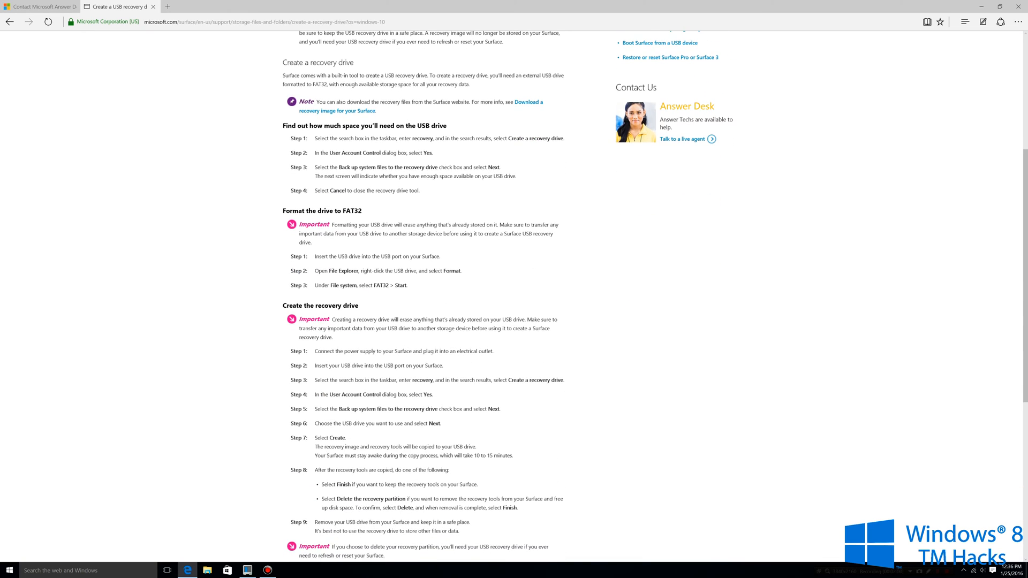
mouse_move(527, 101)
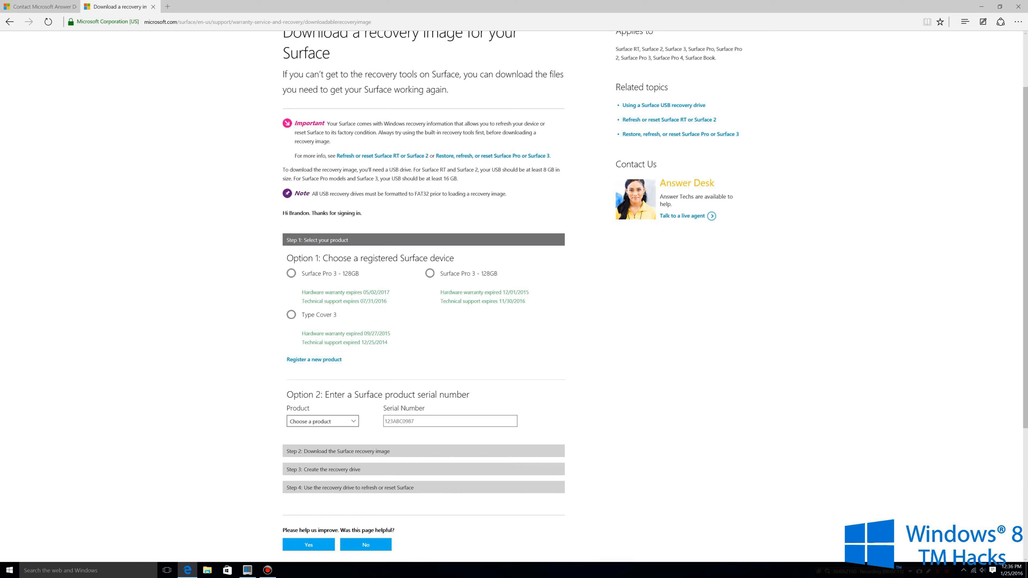
- Start downloading the recovery image for Surface Pro 3 – 128GB
click(429, 273)
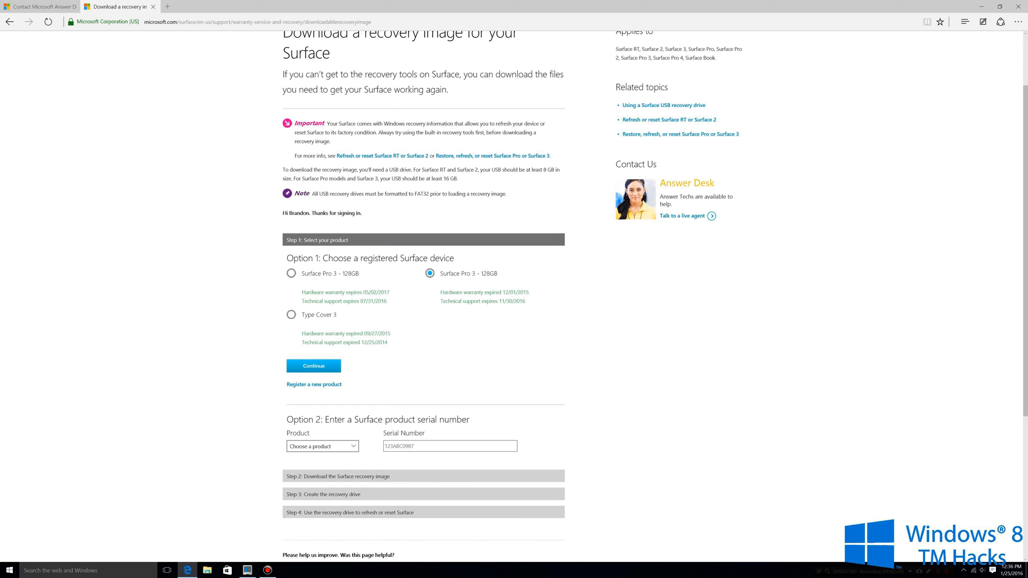
click(314, 366)
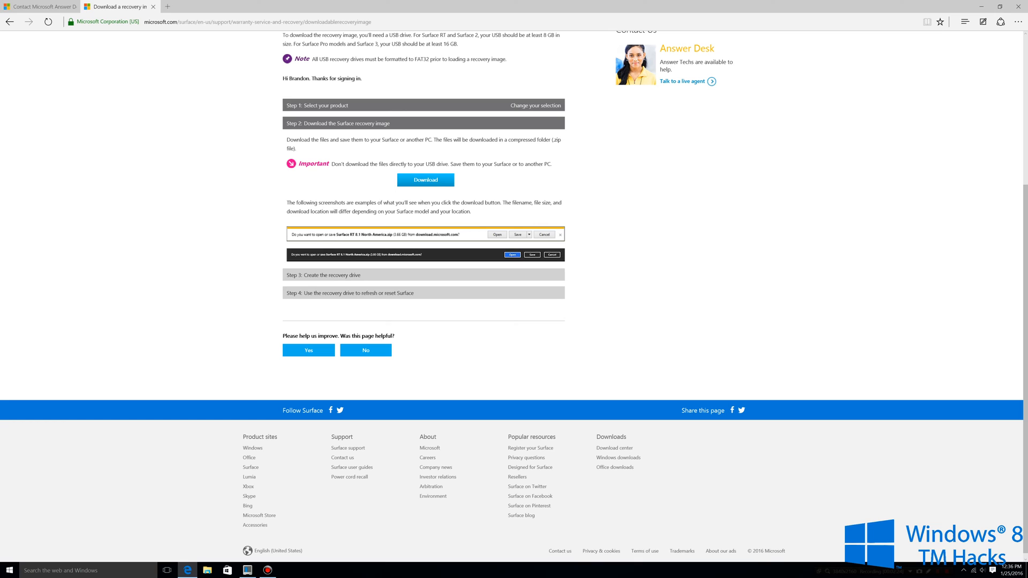
click(425, 180)
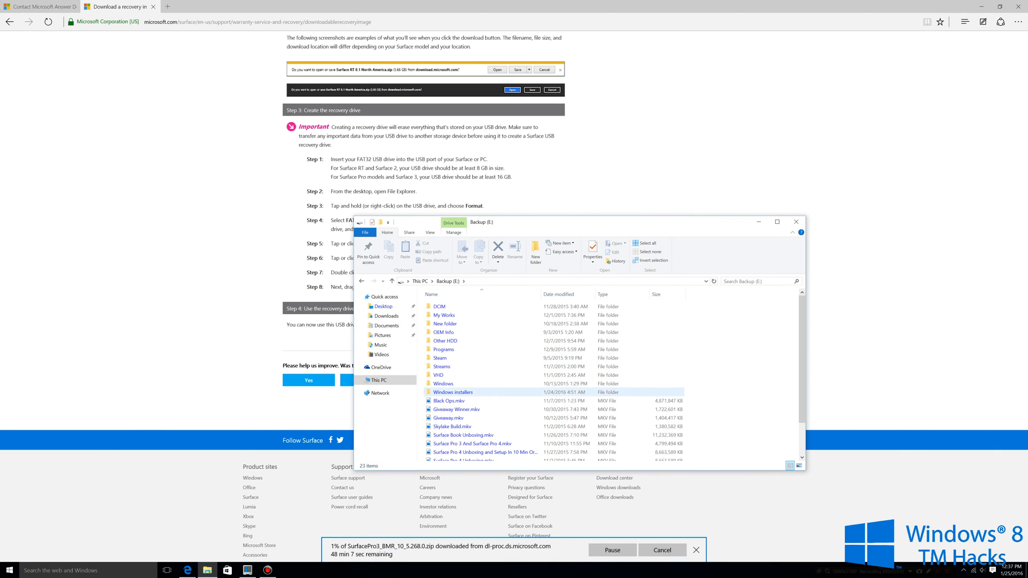
- Locate existing SurfacePro3_BMR zips in Backup (E:) Windows 10(TM) and Windows 8.1(TM) folders
double_click(443, 383)
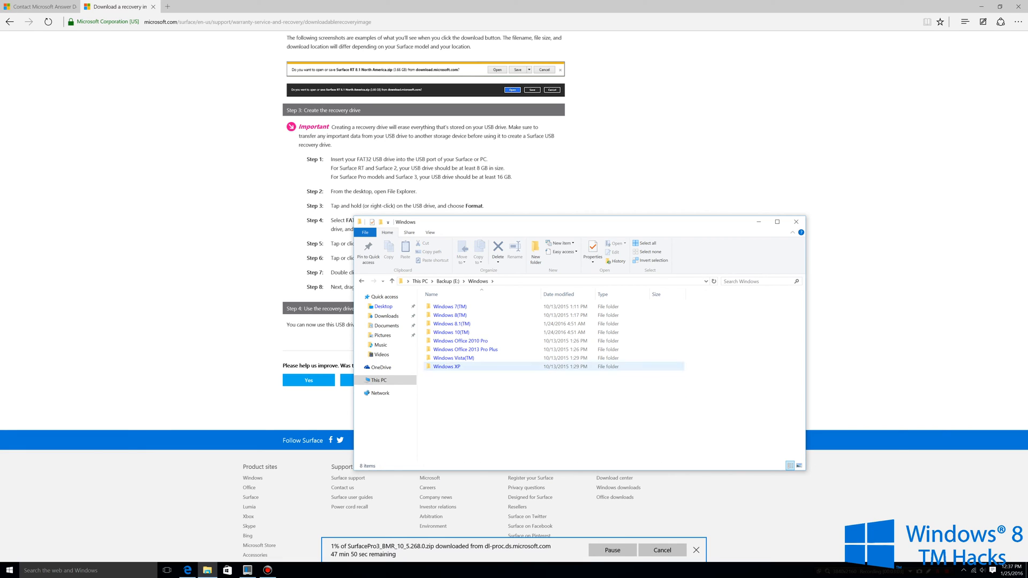
double_click(451, 332)
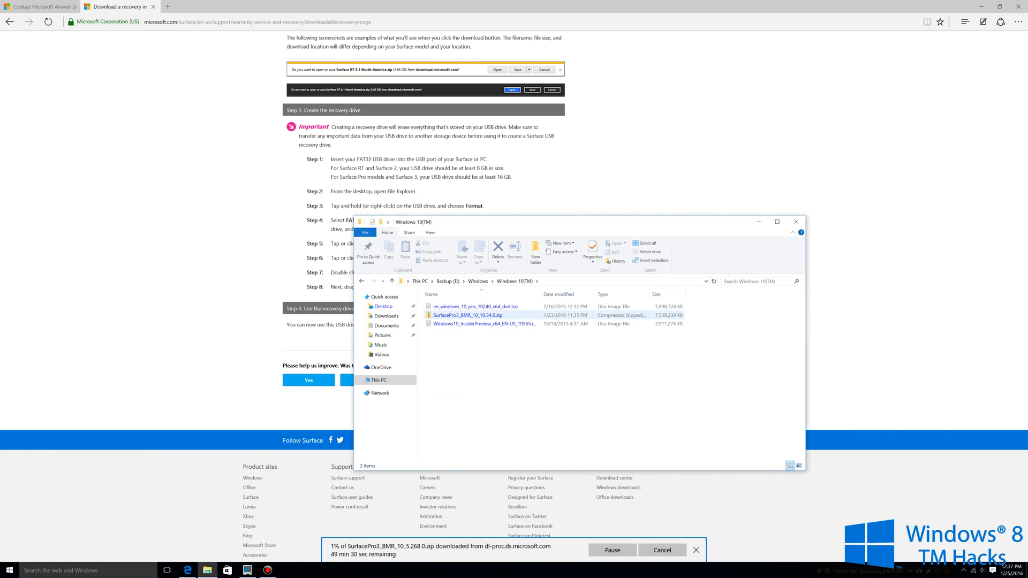
click(468, 315)
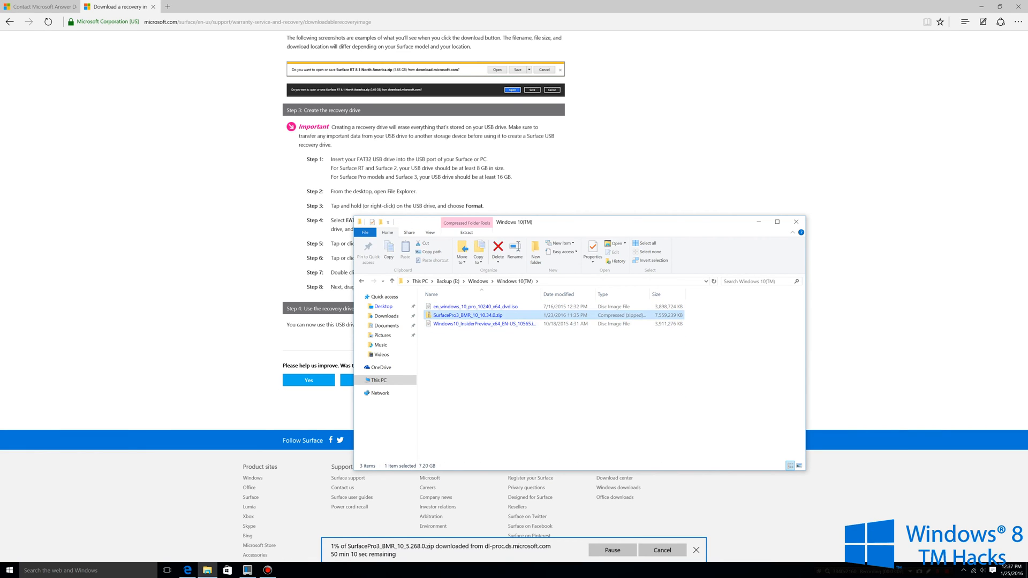
mouse_move(469, 315)
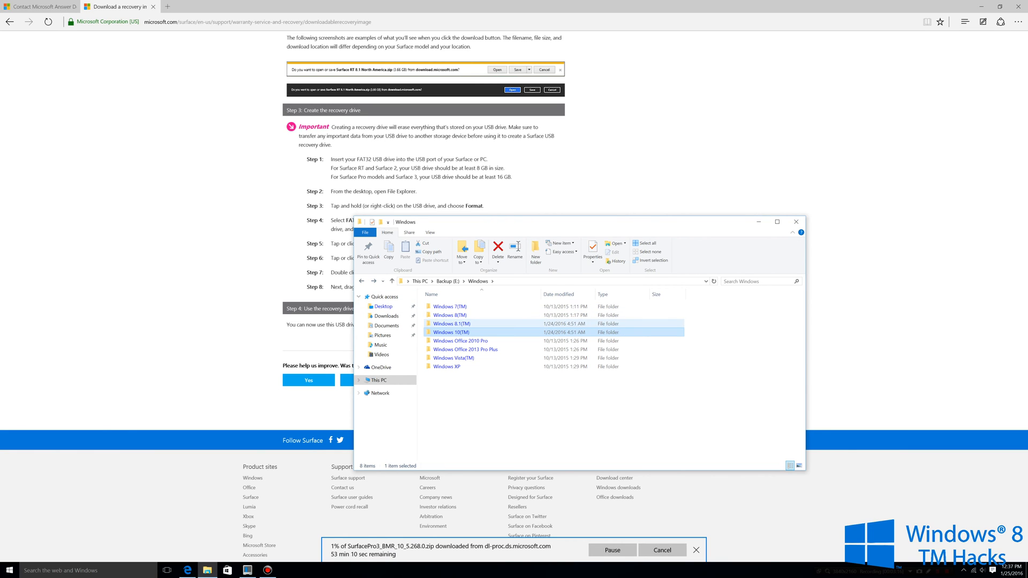
double_click(450, 323)
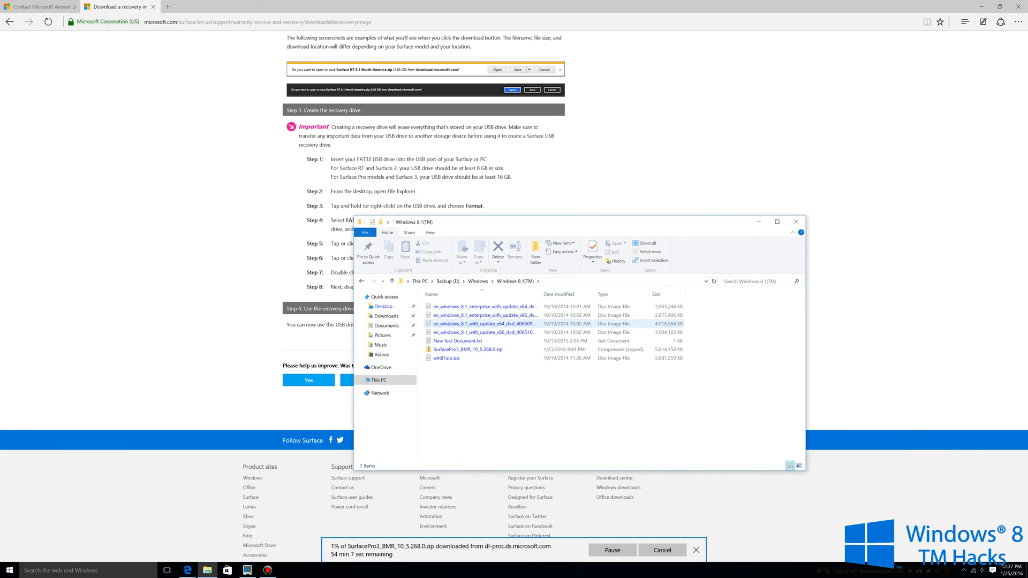
click(467, 349)
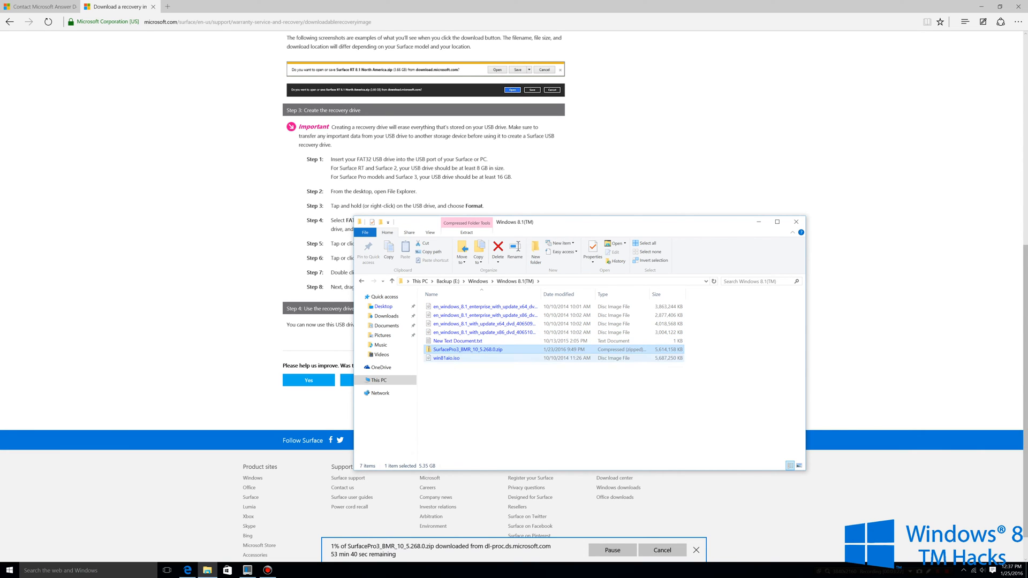
mouse_move(467, 349)
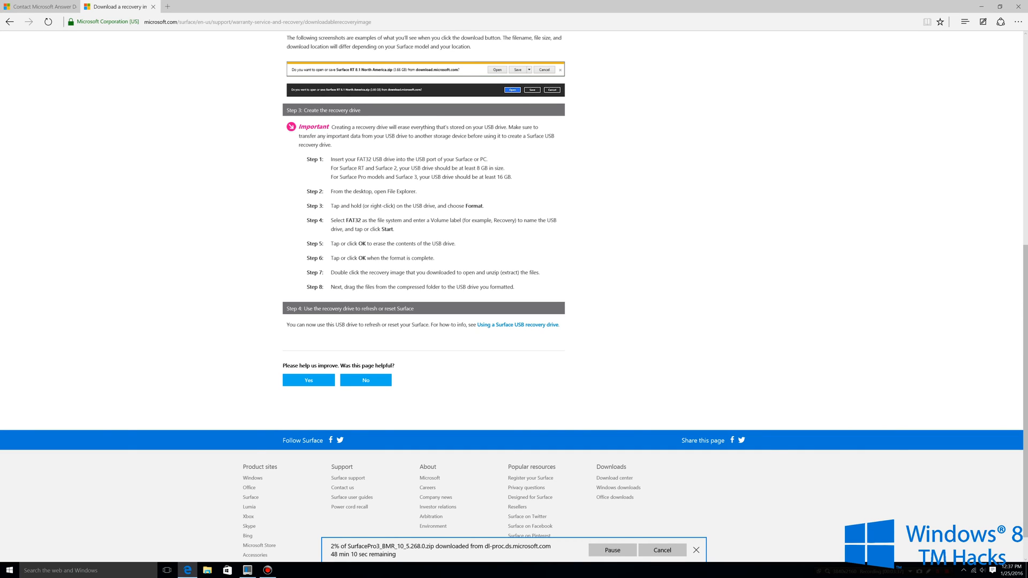
click(696, 550)
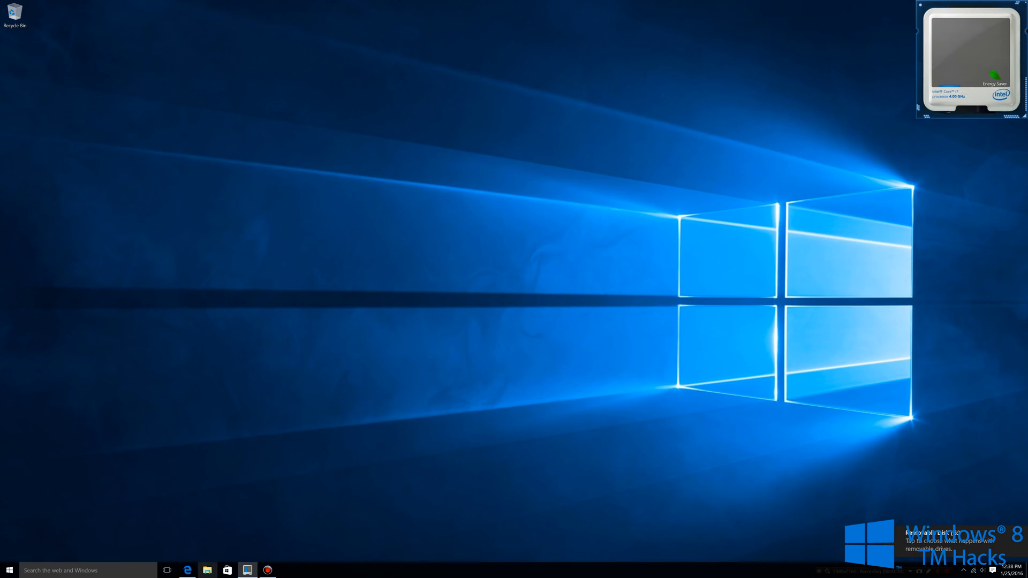
- Show This PC's drives and select the USB Removable Disk (G:)
click(206, 570)
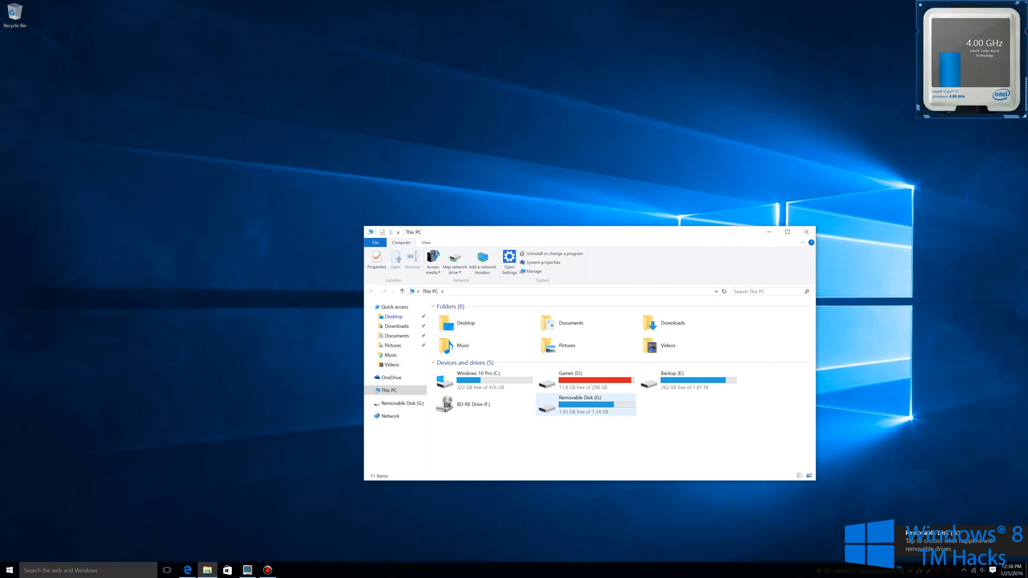
click(586, 404)
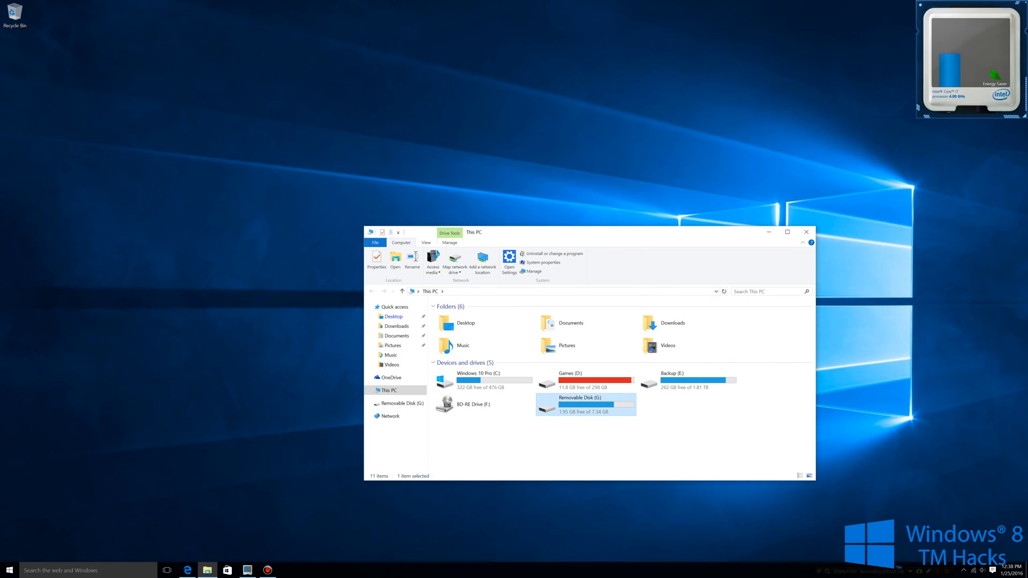
- Quick-format Removable Disk (G:) as FAT32, confirming the erase-all-data warning
right_click(585, 403)
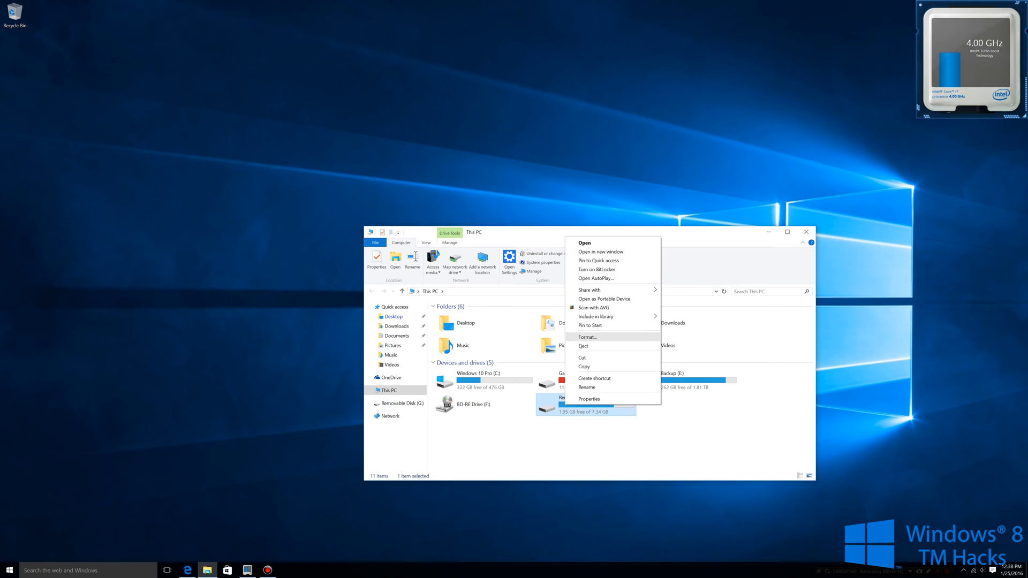
click(585, 336)
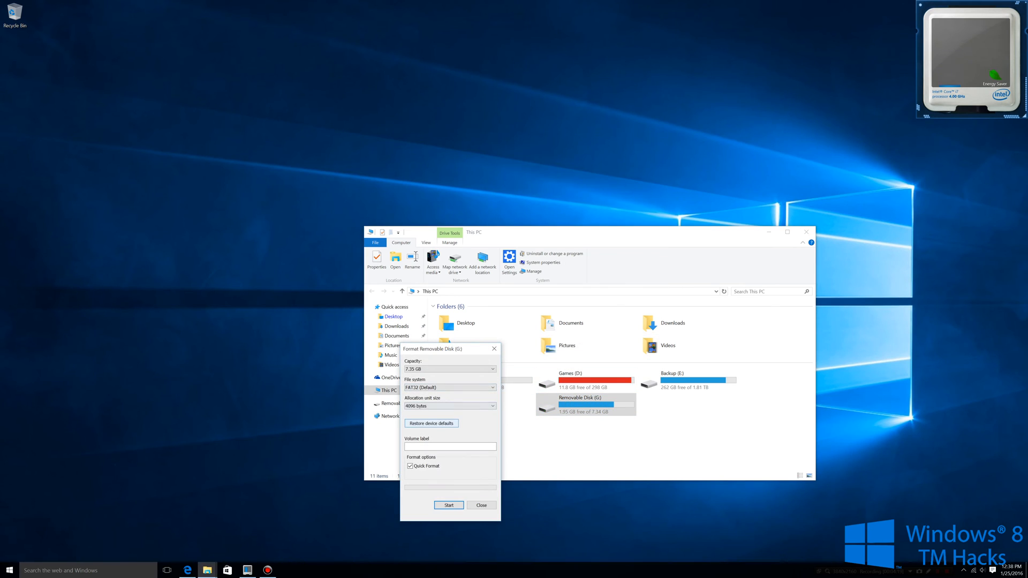
click(449, 406)
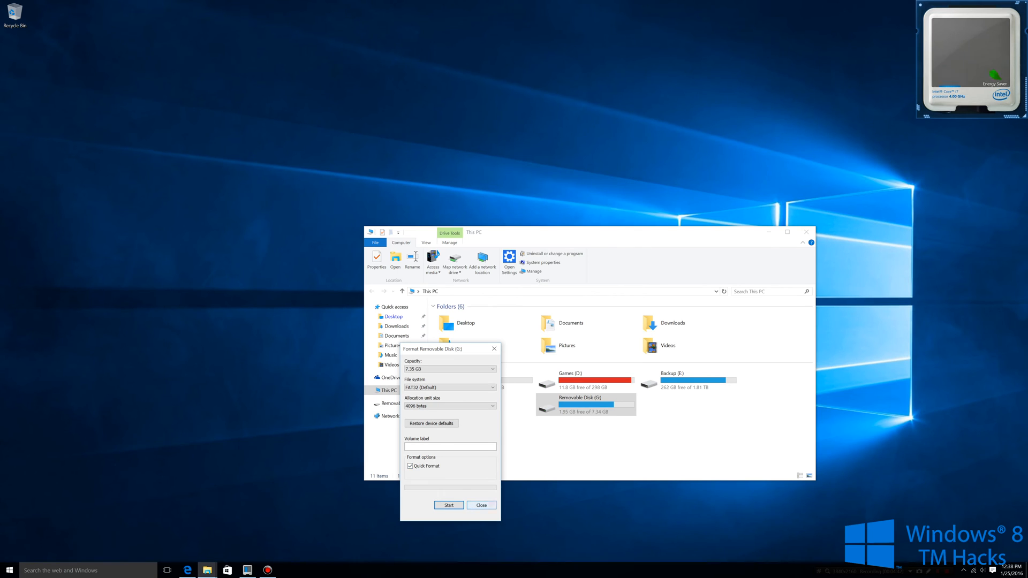
click(449, 504)
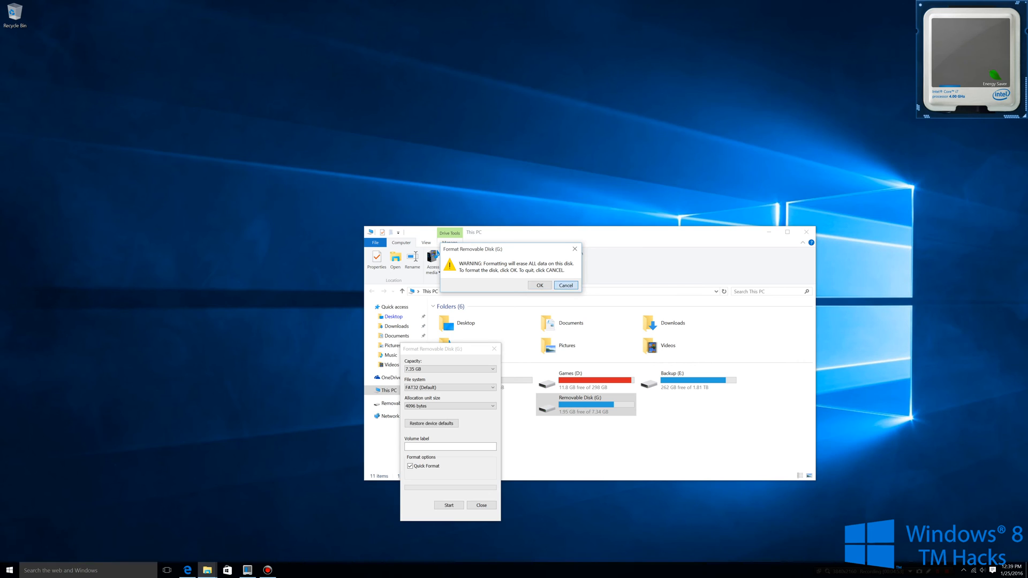
click(565, 285)
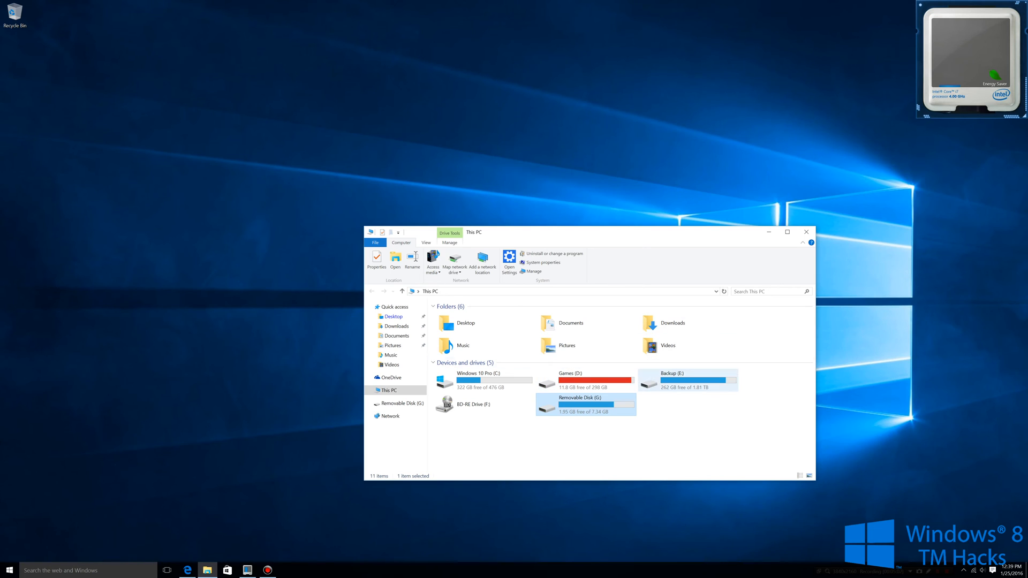
- Open SurfacePro3_BMR_10_5.268.0.zip from Backup (E:) > Windows > Windows 8.1(TM)
double_click(668, 380)
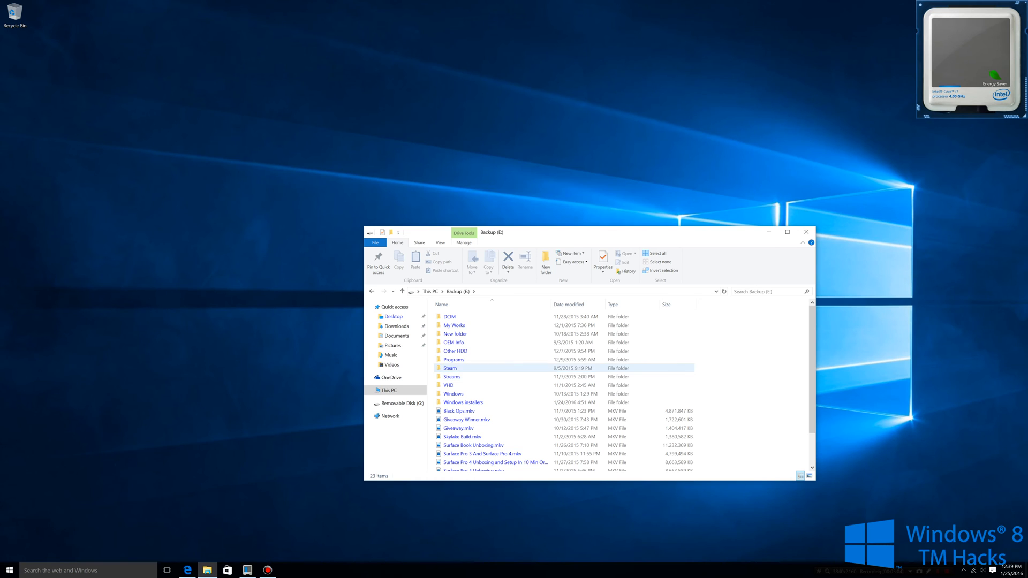
double_click(452, 392)
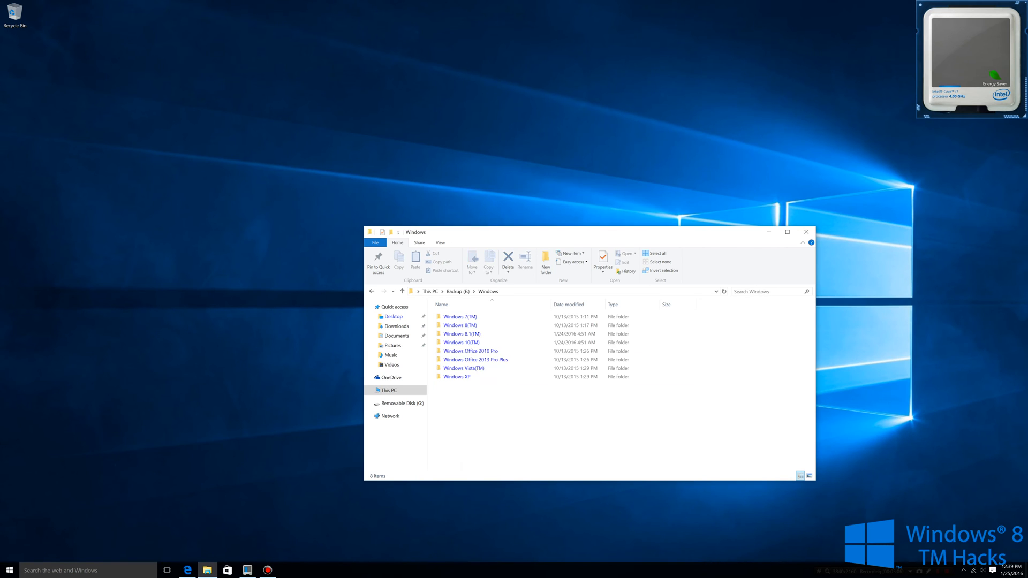
double_click(462, 334)
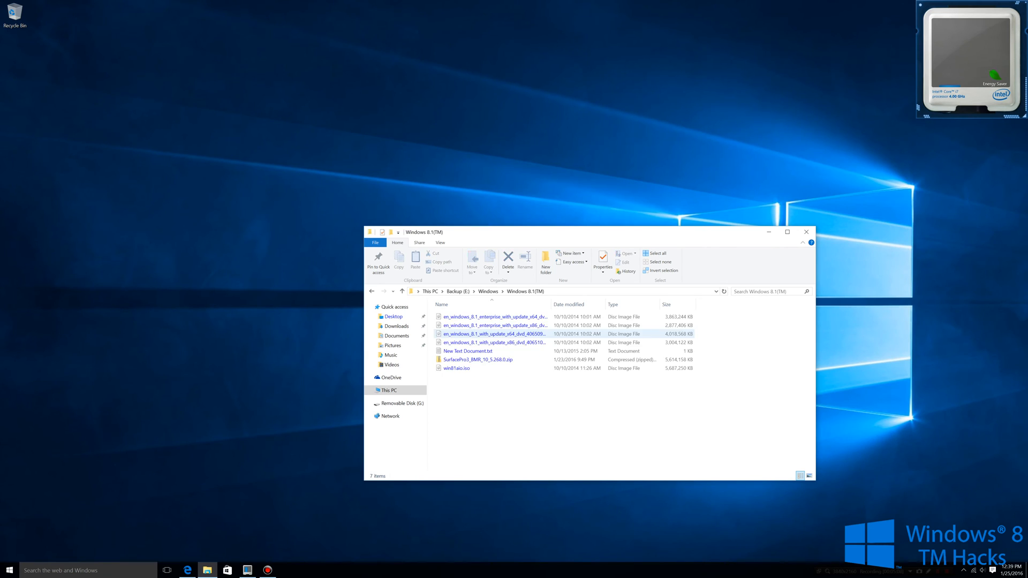
double_click(477, 360)
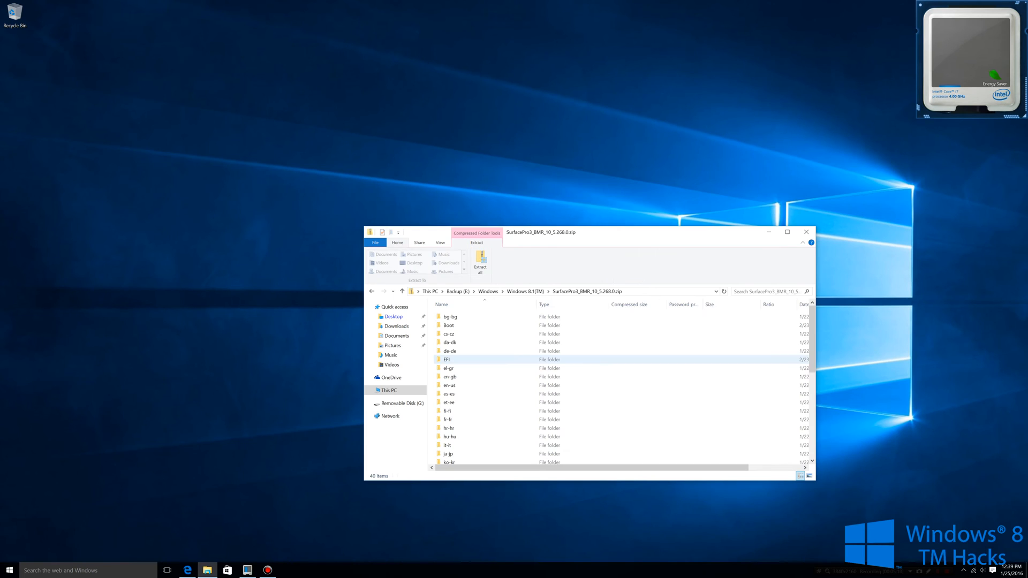
mouse_move(481, 262)
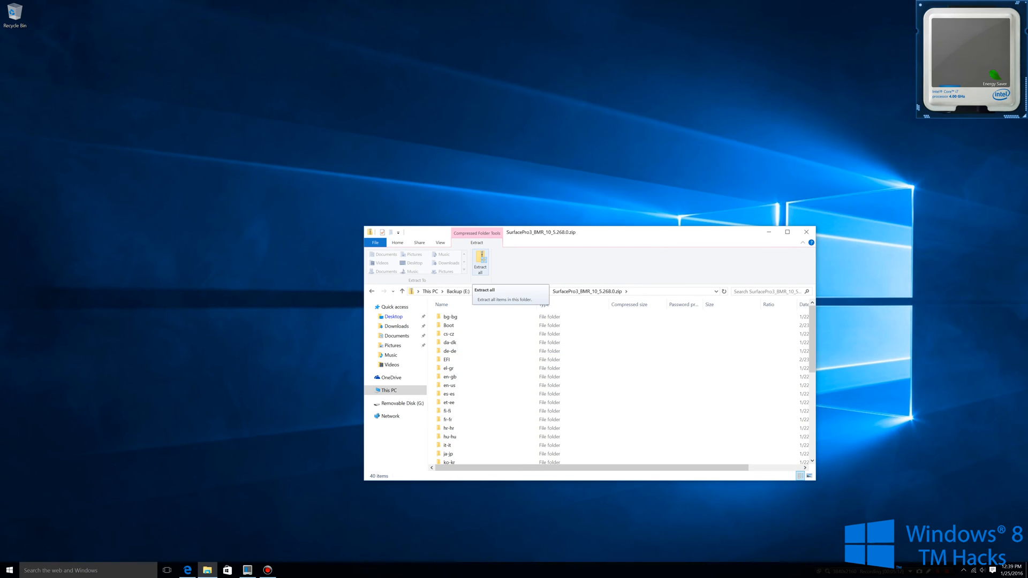
- Extract all the zip's files to the root of Removable Disk (G:) without showing extracted files
click(480, 262)
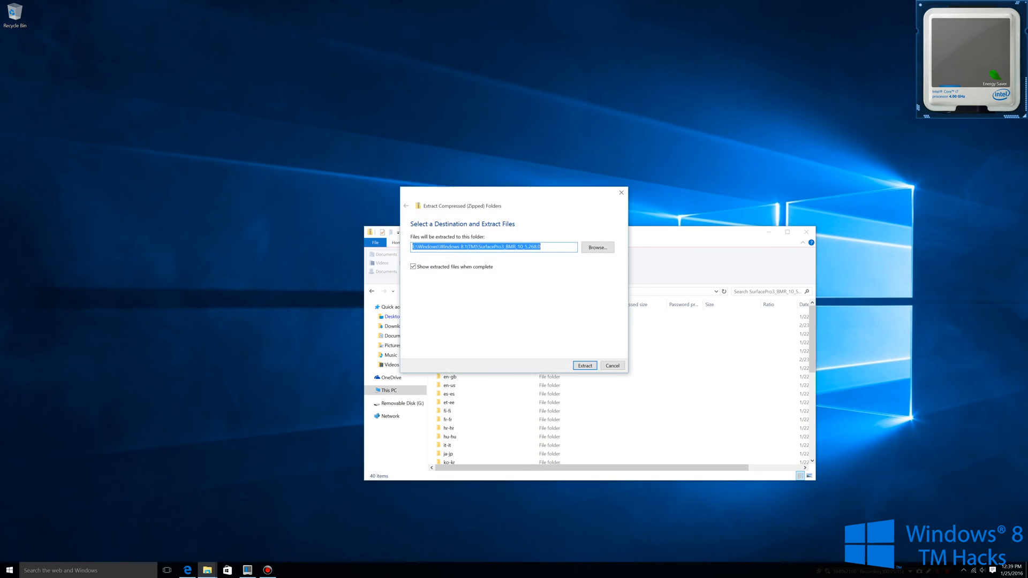
click(596, 247)
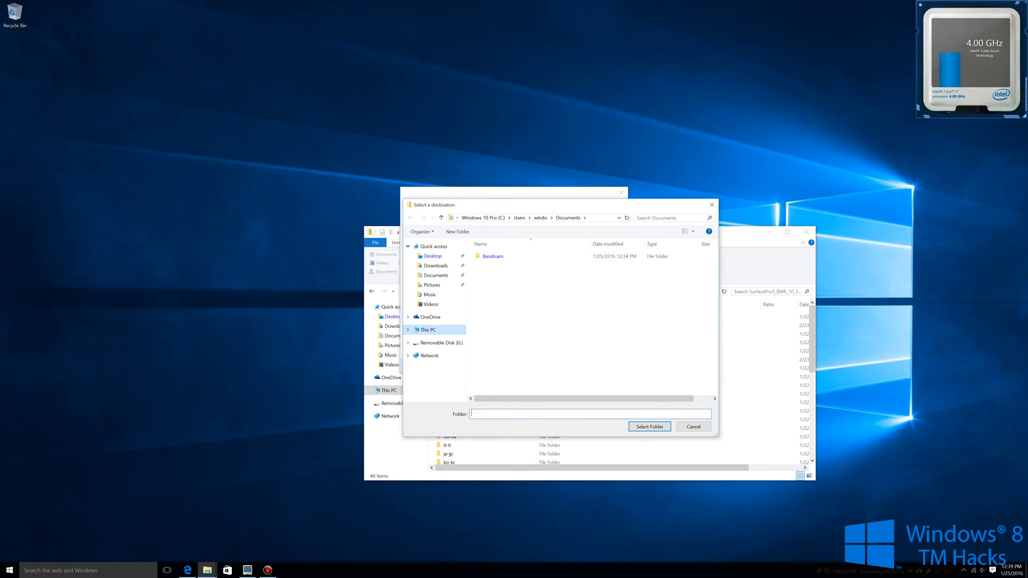
click(428, 330)
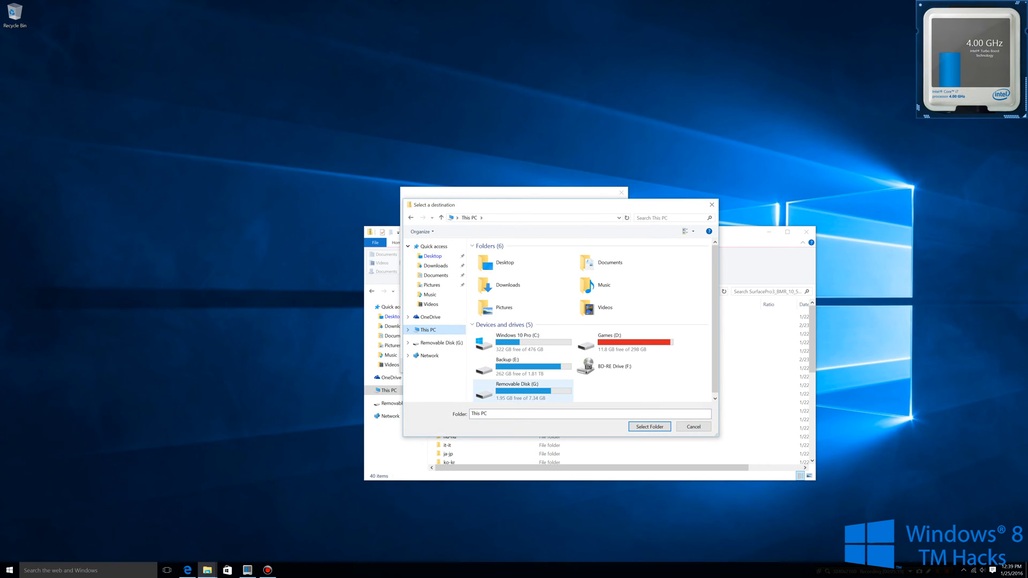
click(516, 386)
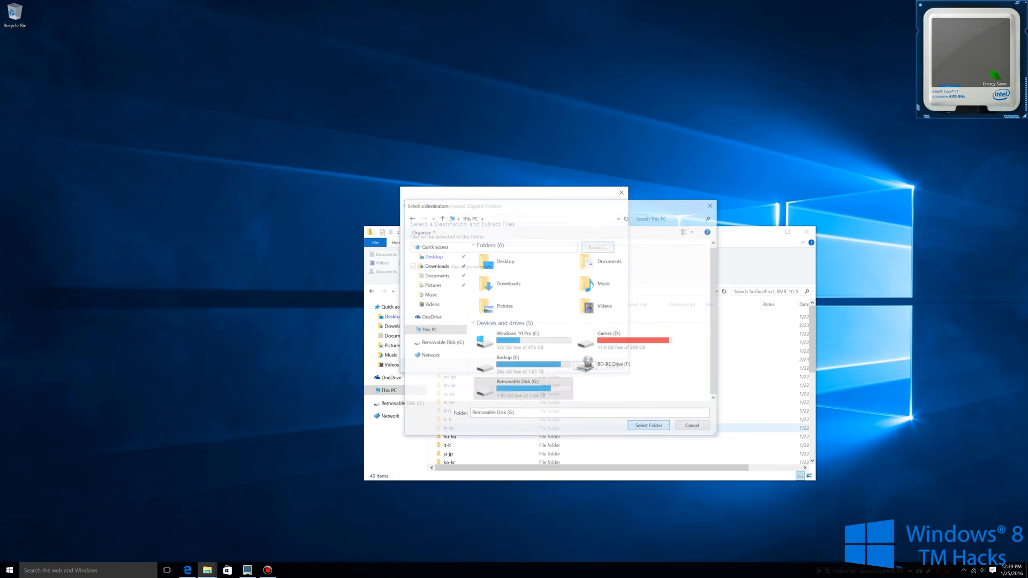
click(647, 425)
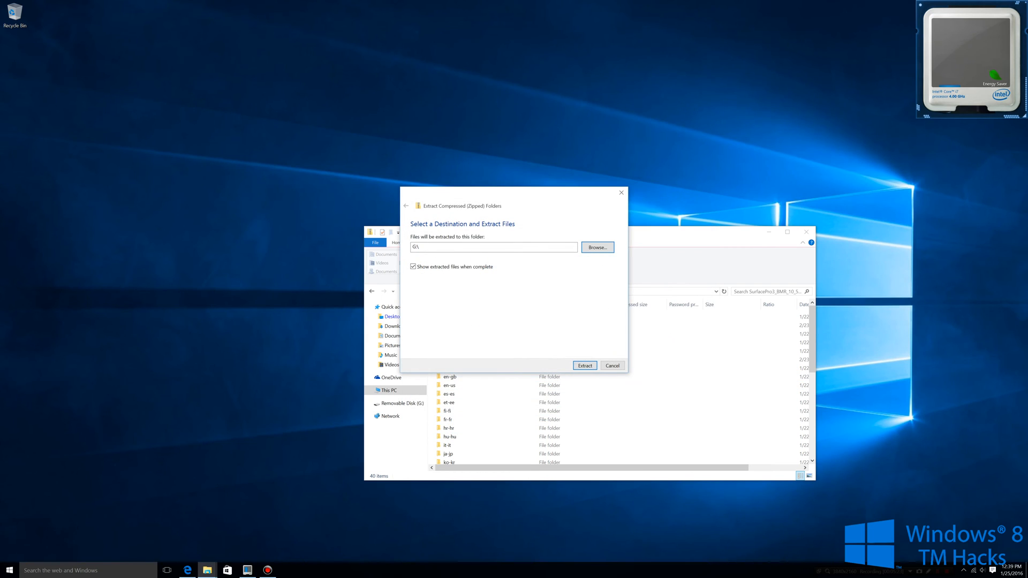
click(414, 266)
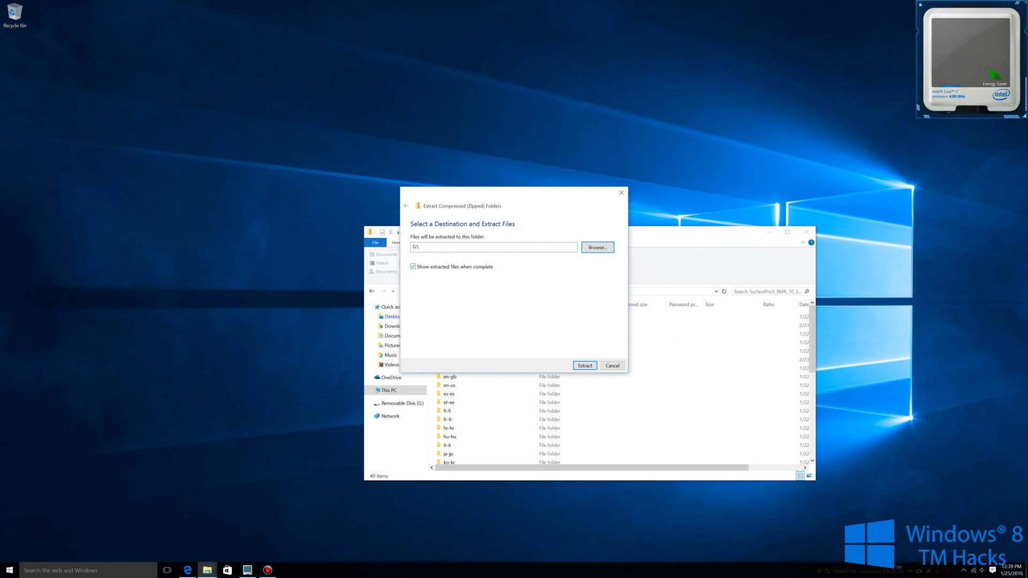
click(413, 266)
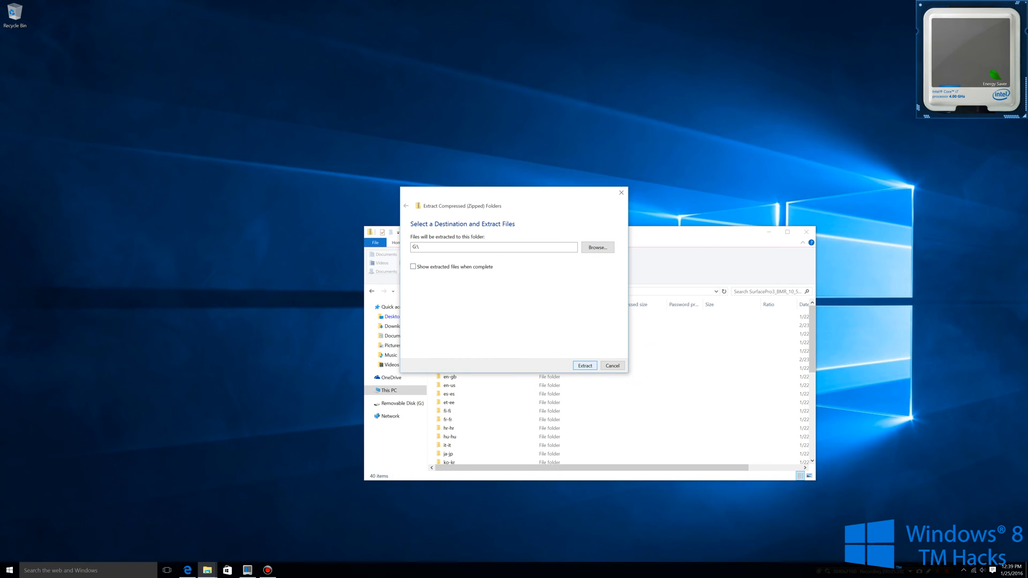
click(583, 365)
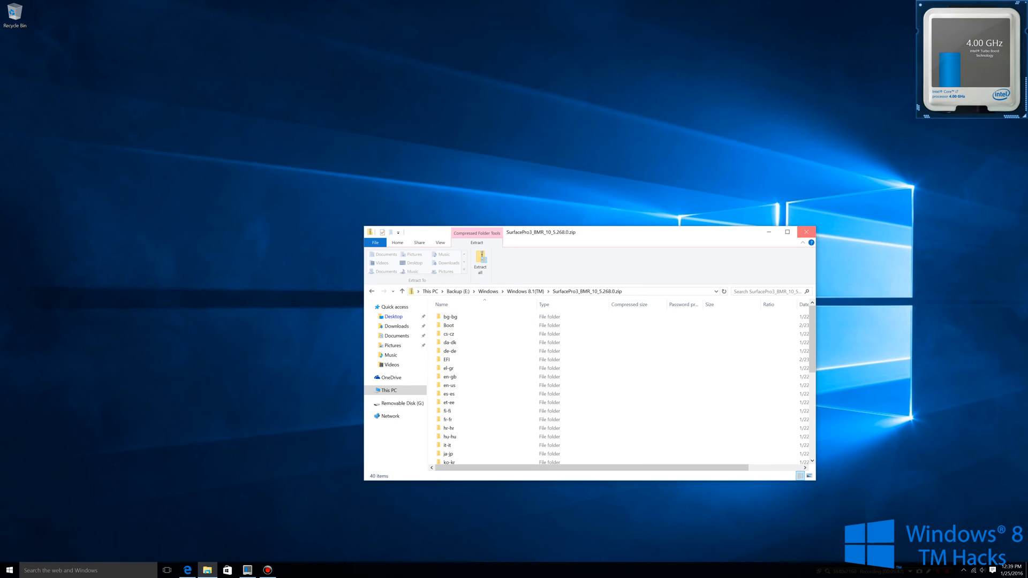
- Close the zip folder window and bring up the BitLocker recovery keys page in the browser
click(805, 232)
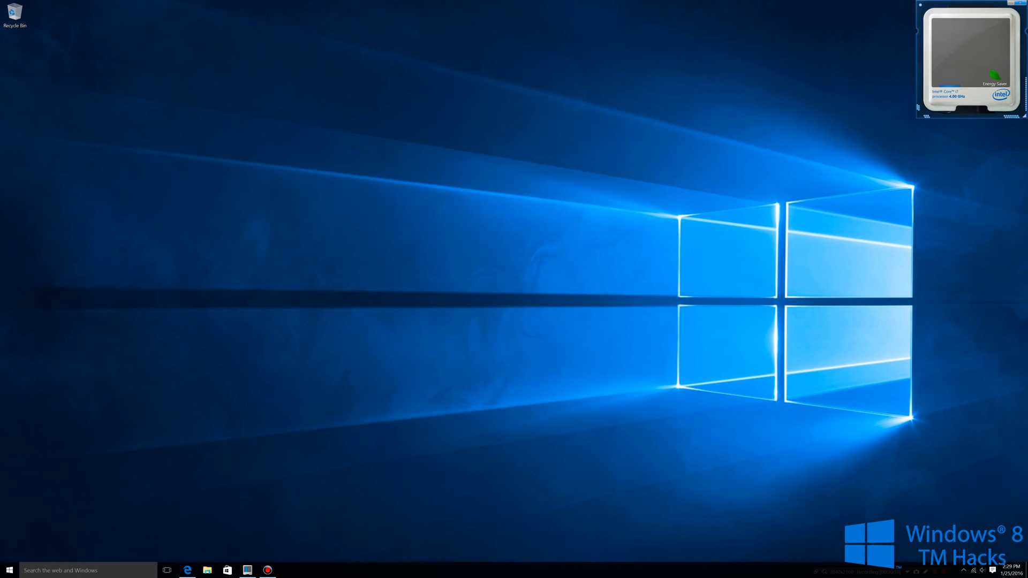
click(187, 570)
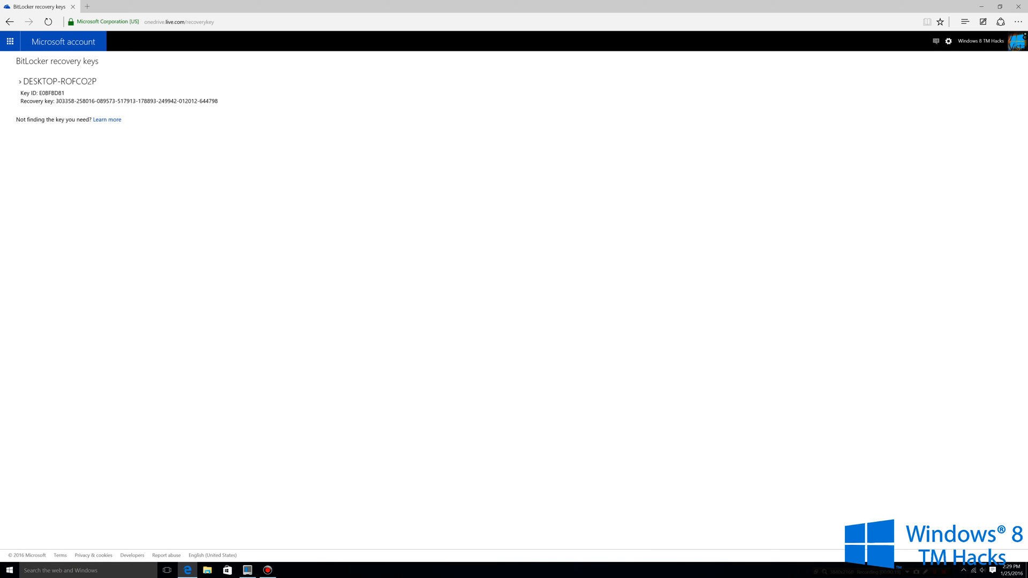
double_click(51, 93)
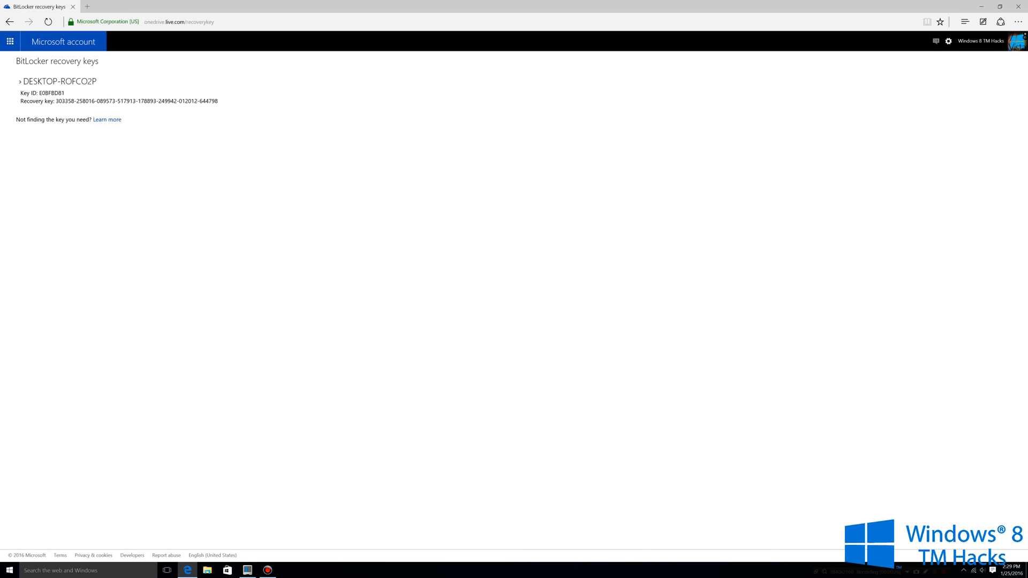
double_click(52, 93)
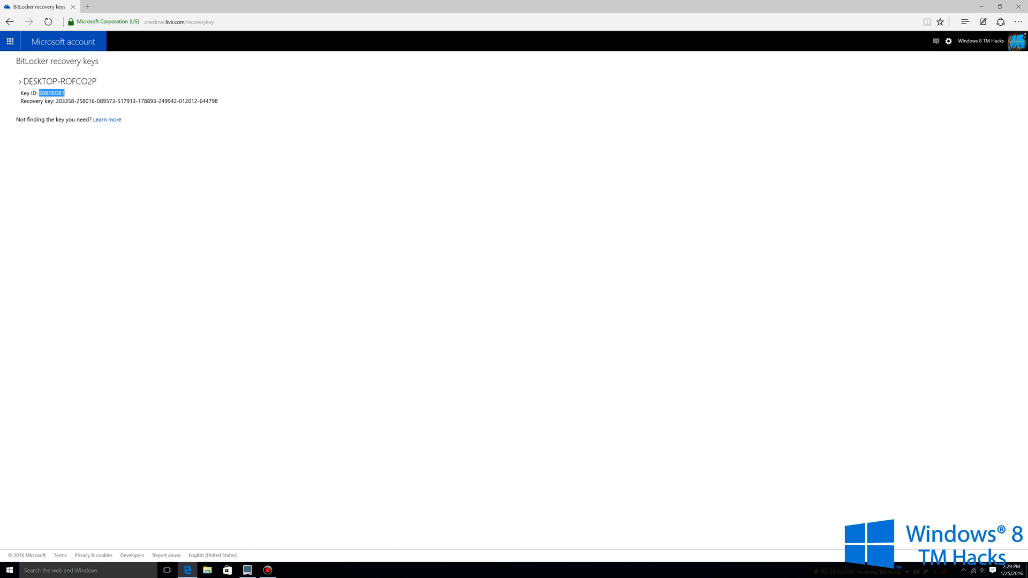